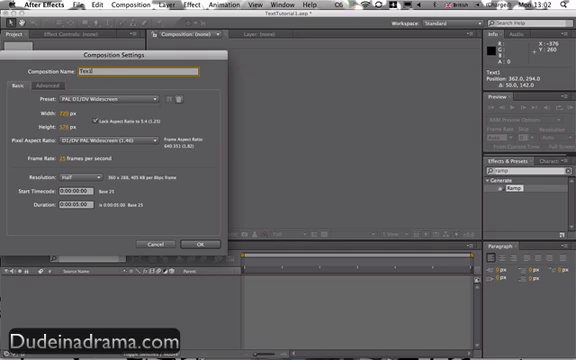
Step: Confirm the Text1 composition as PAL D1/DV Widescreen, 25 fps, five seconds
{"action": "left_click", "coordinate": [201, 243]}
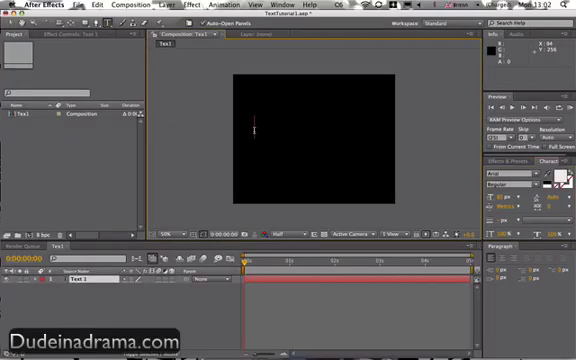
Step: Type the text 'Dudeinadrama.com' into the Text1 composition viewer
{"action": "type", "text": "D"}
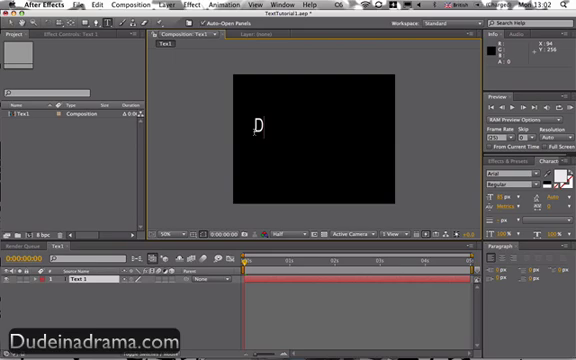
{"action": "type", "text": "u"}
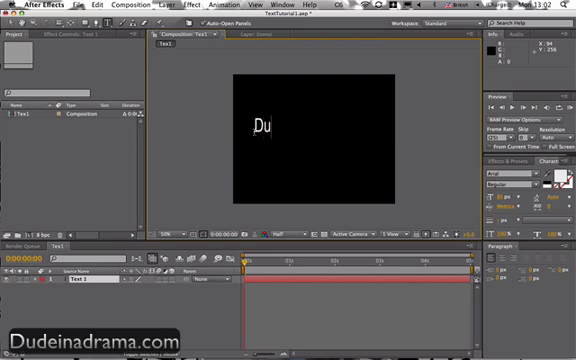
{"action": "type", "text": "deinadrama.com"}
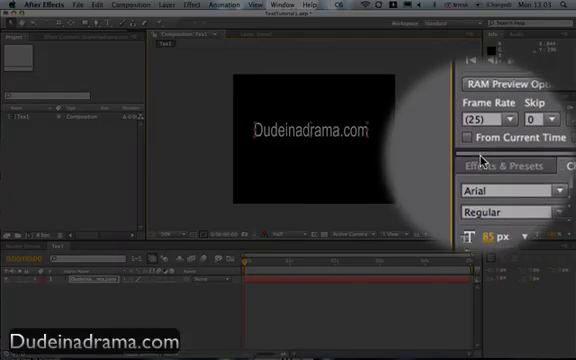
Step: Search 'ramp' in Effects & Presets to reveal Generate > Ramp
{"action": "type", "text": "ramp"}
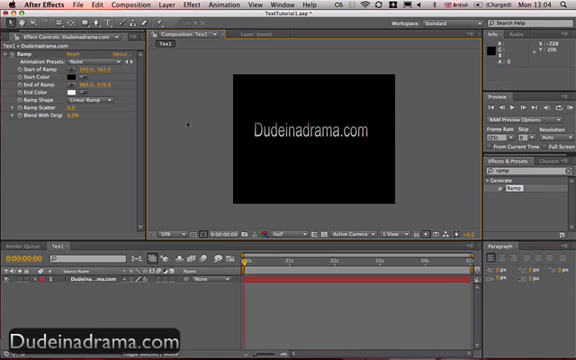
{"action": "mouse_move", "coordinate": [185, 124]}
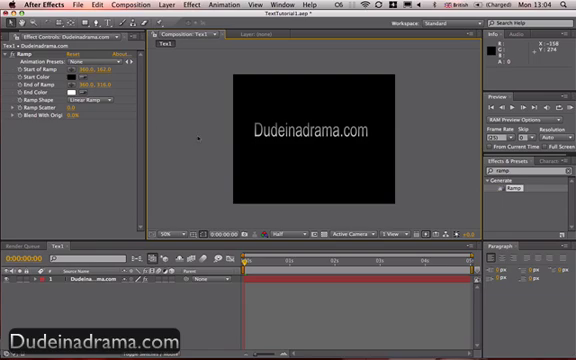
{"action": "mouse_move", "coordinate": [252, 120]}
{"action": "type", "text": "Main"}
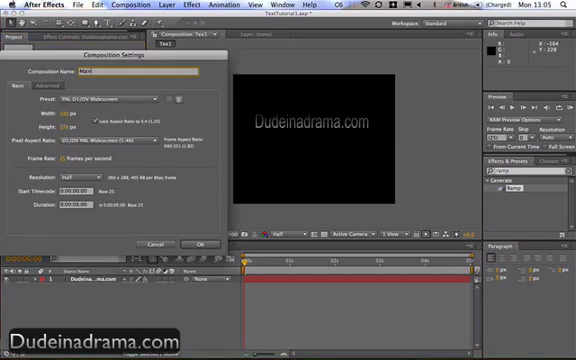
Step: Confirm the new Main composition with PAL widescreen, 25 fps, five-second settings
{"action": "left_click", "coordinate": [225, 244]}
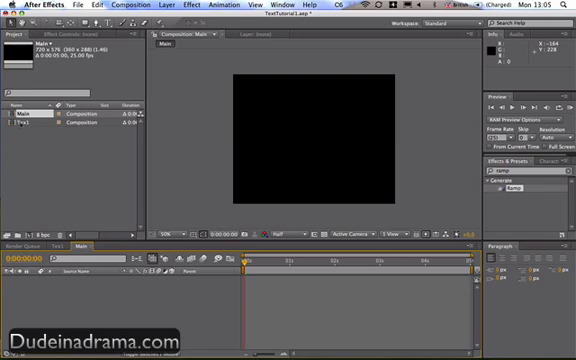